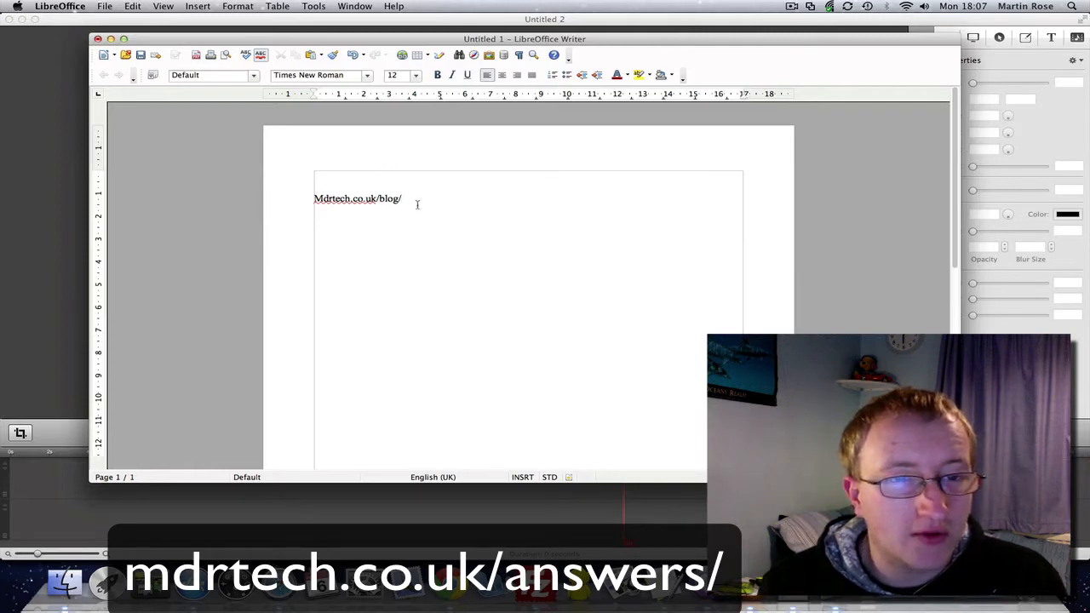
{"action": "mouse_move", "coordinate": [481, 204]}
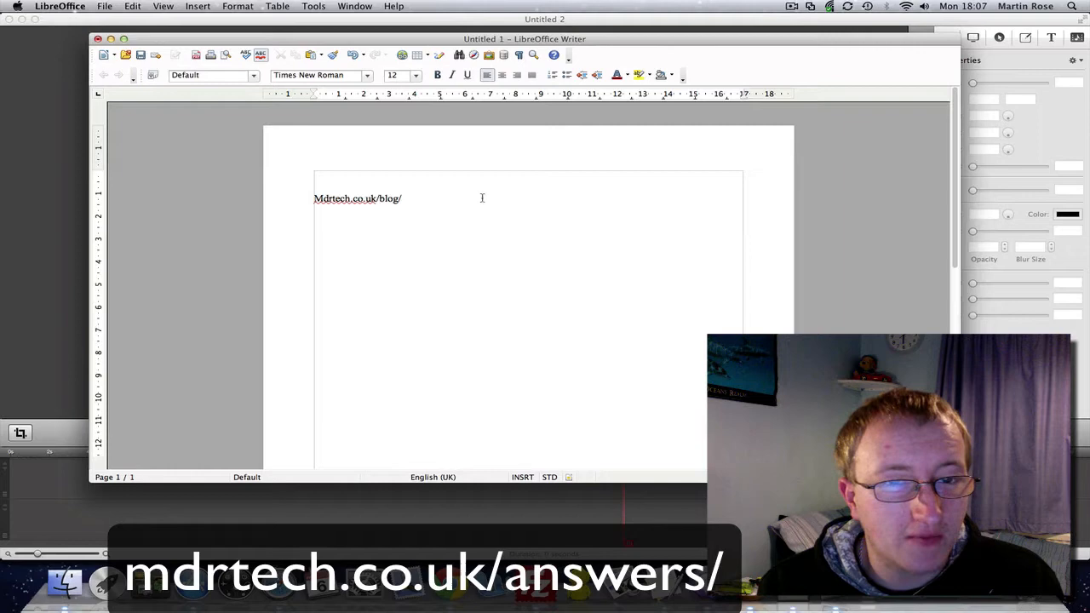
{"action": "mouse_move", "coordinate": [347, 286]}
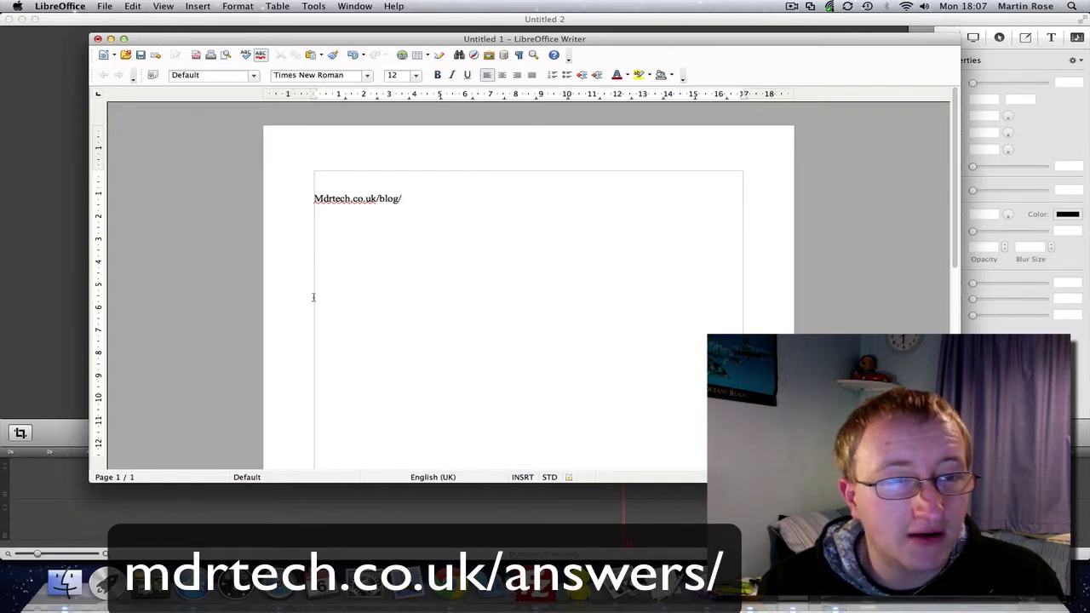
{"action": "mouse_move", "coordinate": [289, 308]}
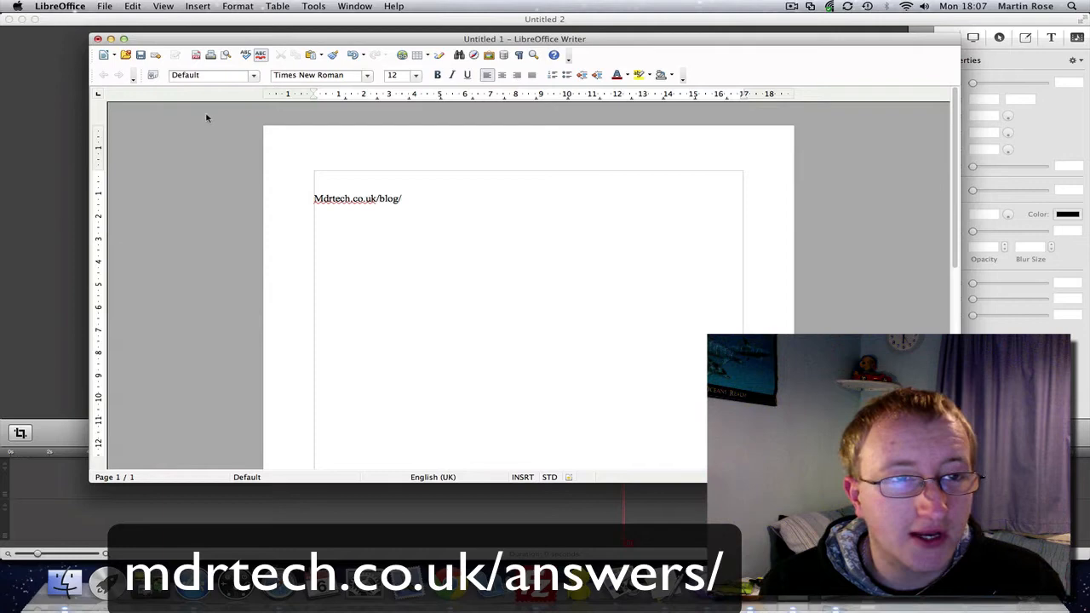
{"action": "mouse_move", "coordinate": [194, 55]}
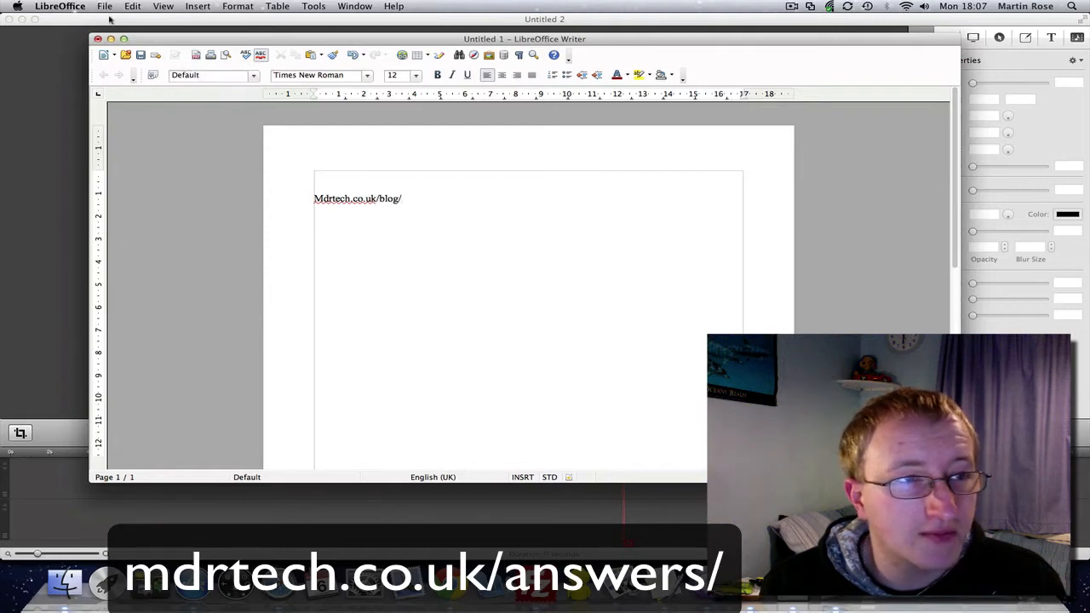
Step: Start File > Export as PDF and accept the default PDF options to reach the save dialog
{"action": "left_click", "coordinate": [104, 6]}
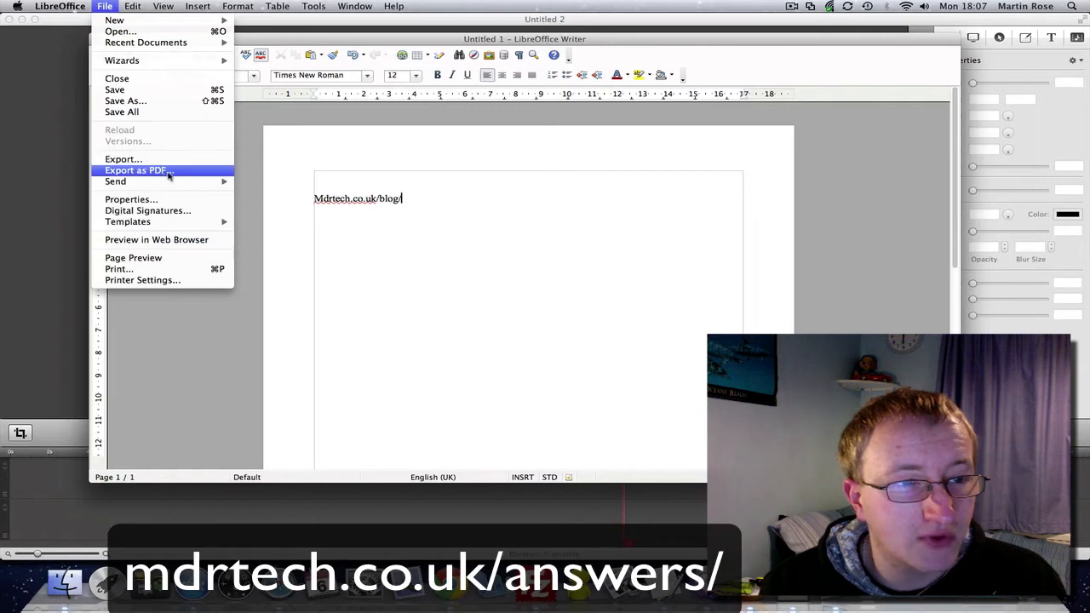
{"action": "left_click", "coordinate": [135, 170]}
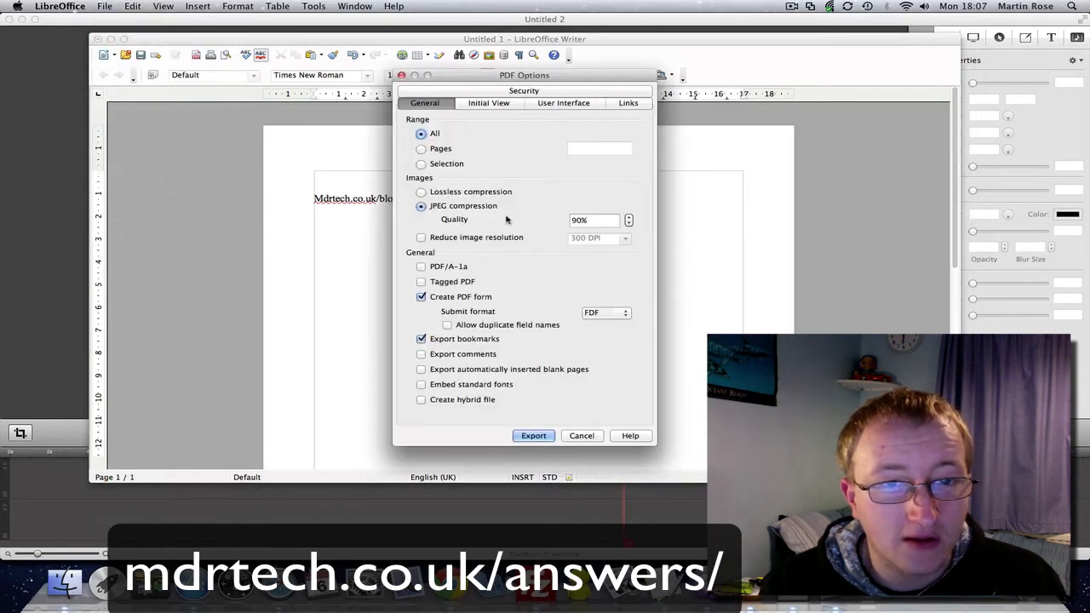
{"action": "mouse_move", "coordinate": [449, 191]}
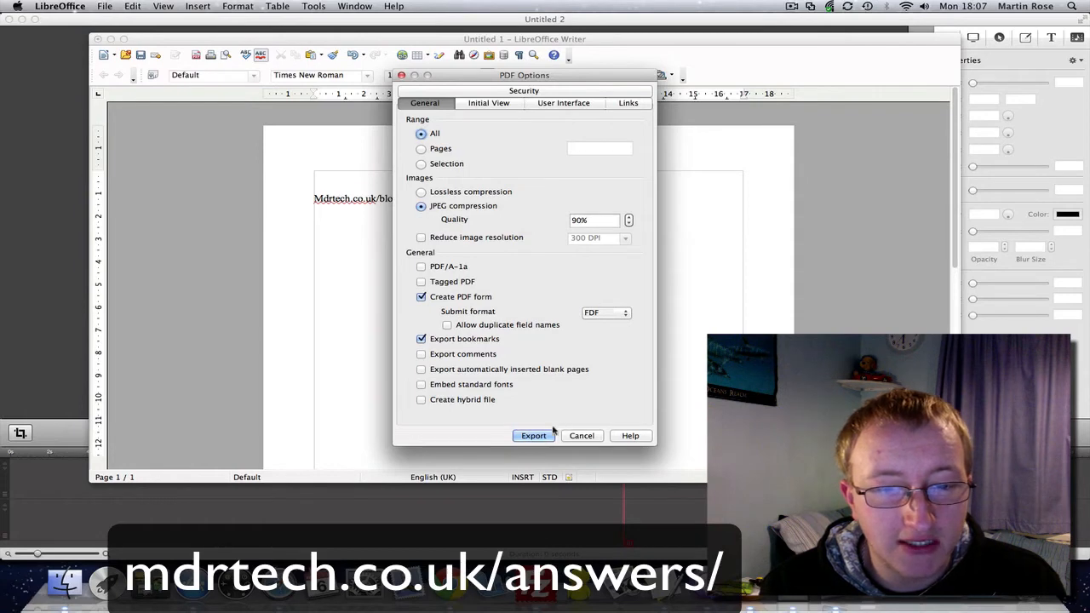
{"action": "left_click", "coordinate": [533, 435]}
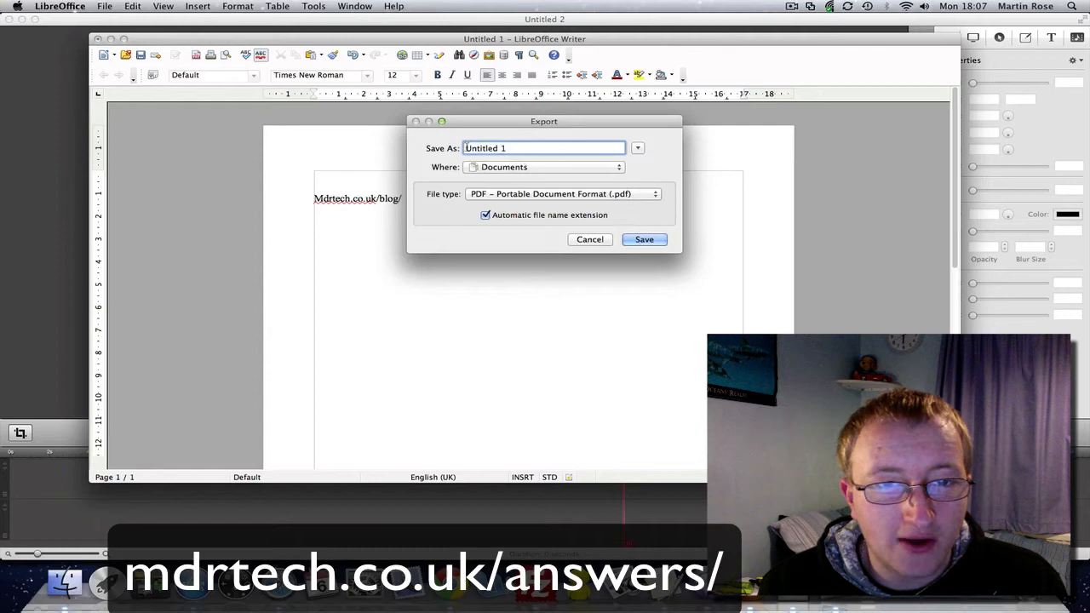
Step: Name the PDF 'testing', expand the folder browser and choose Desktop as the destination
{"action": "left_click", "coordinate": [561, 194]}
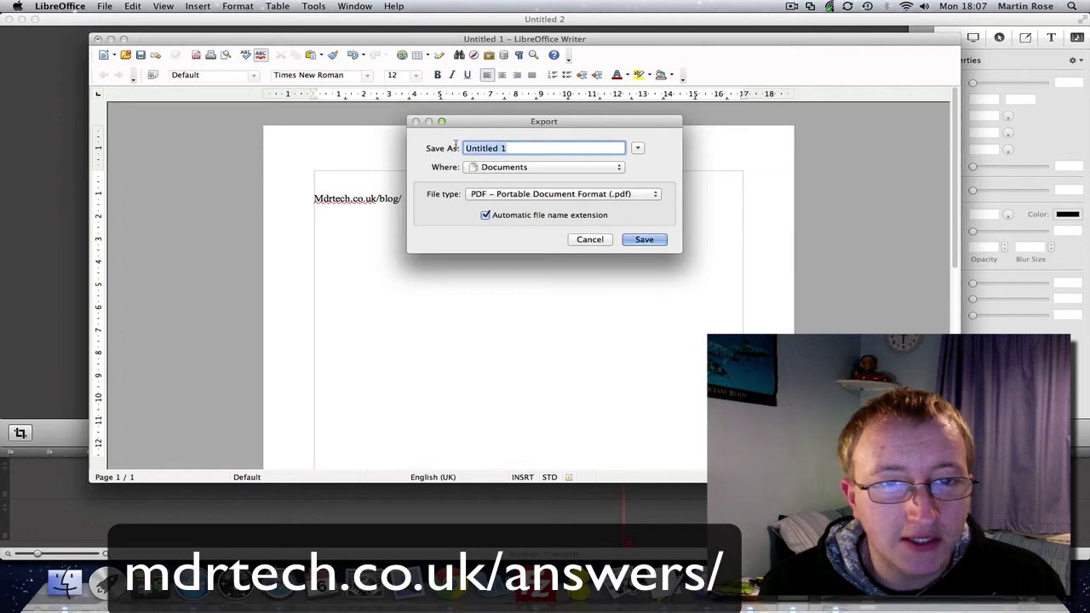
{"action": "type", "text": "testing"}
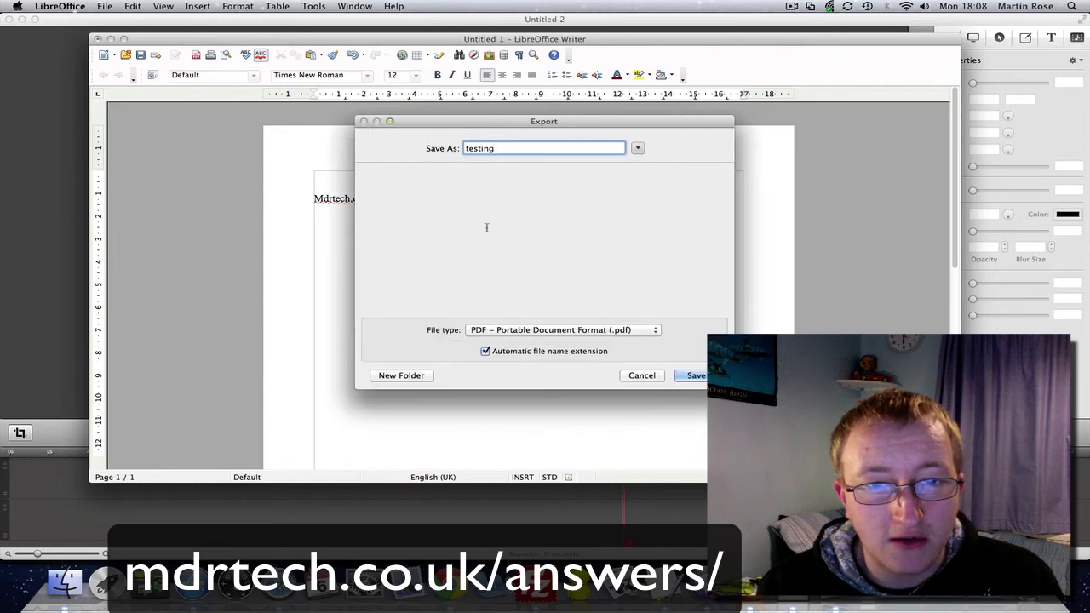
{"action": "left_click", "coordinate": [636, 148]}
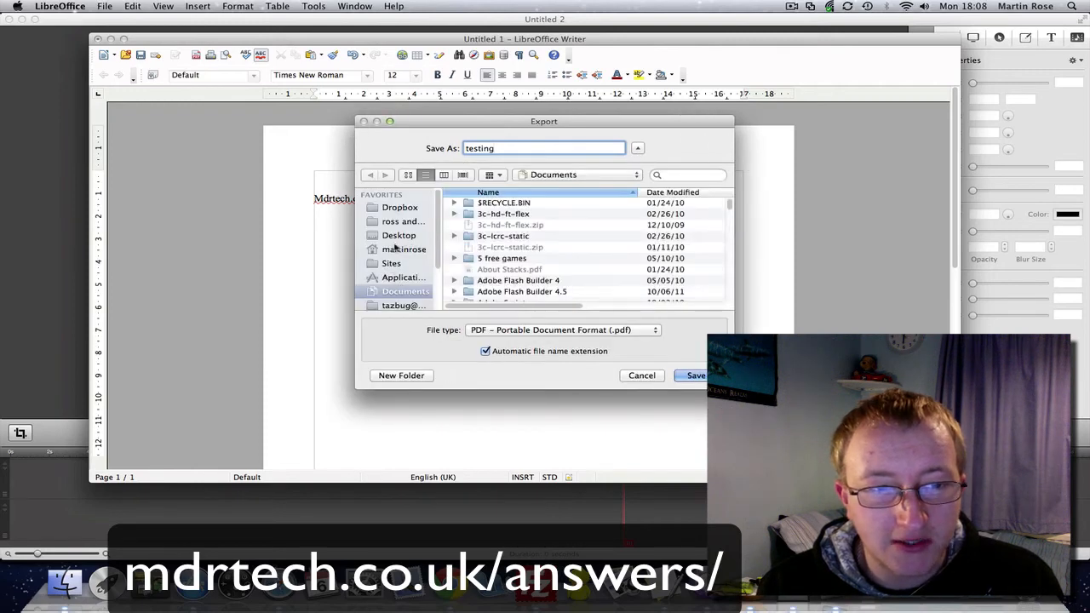
{"action": "left_click", "coordinate": [399, 235]}
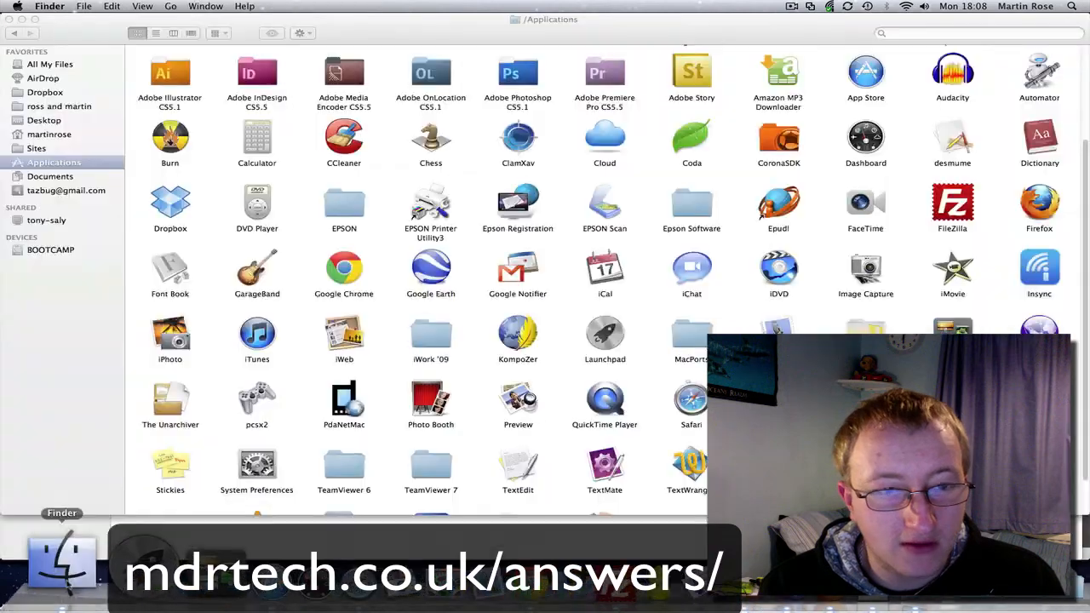
Step: Show the Desktop folder from the Finder sidebar Favorites
{"action": "left_click", "coordinate": [45, 120]}
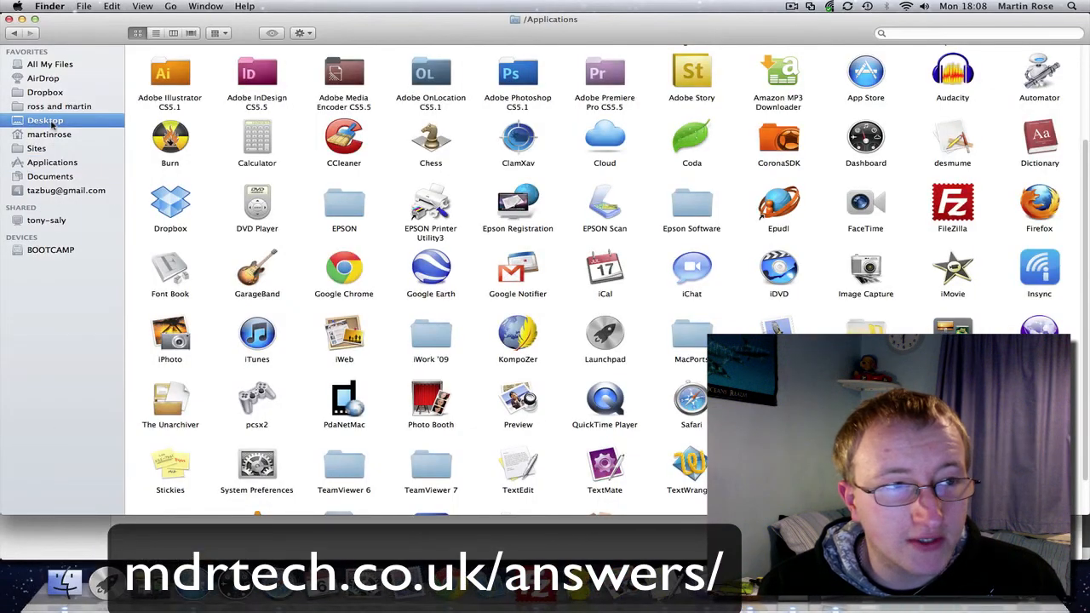
{"action": "left_click", "coordinate": [45, 120]}
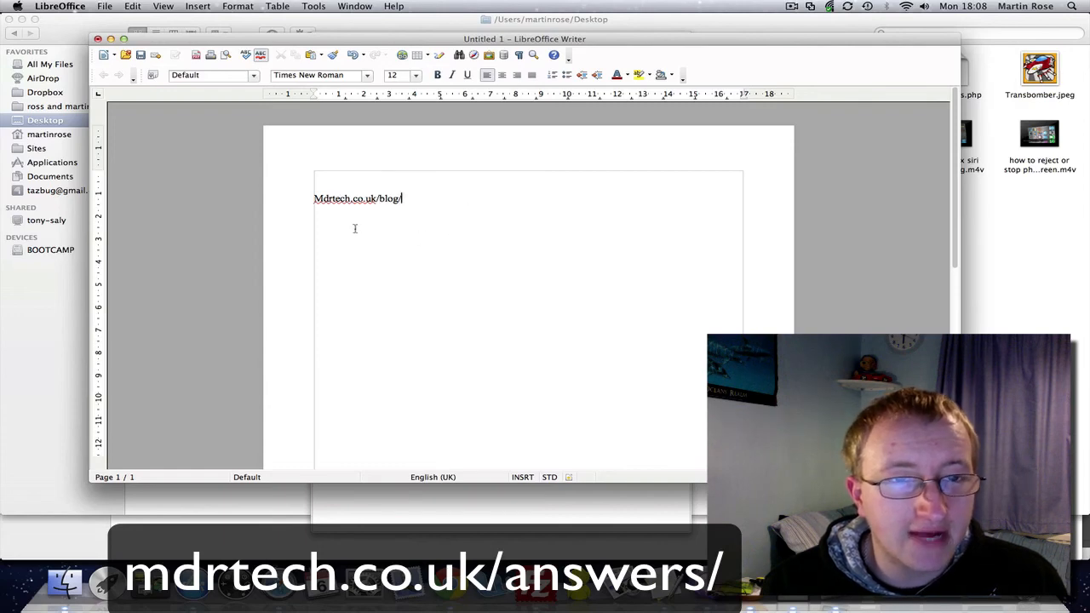
{"action": "mouse_move", "coordinate": [370, 257]}
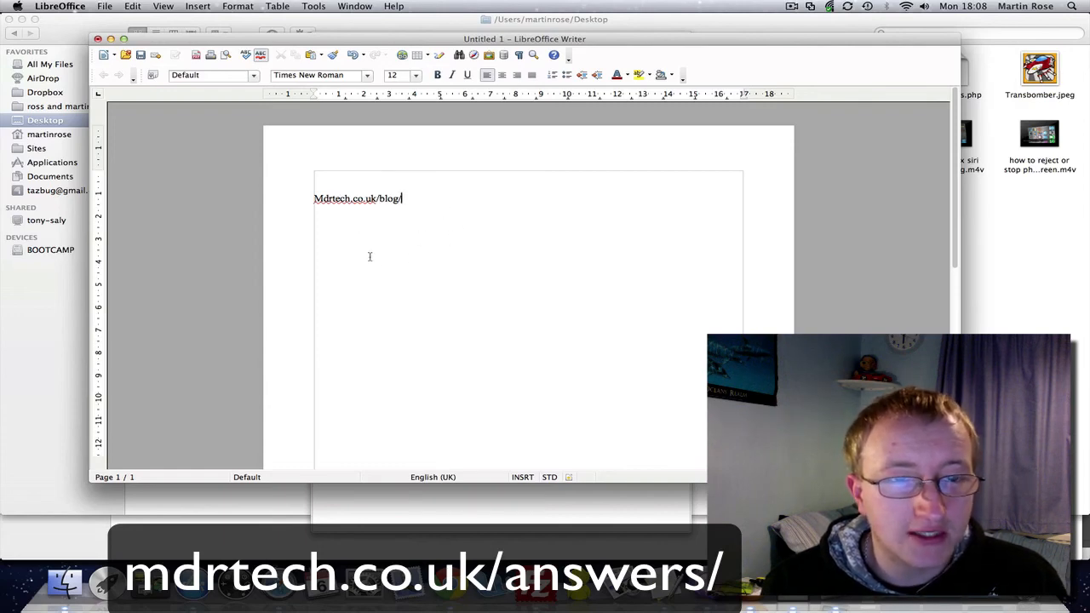